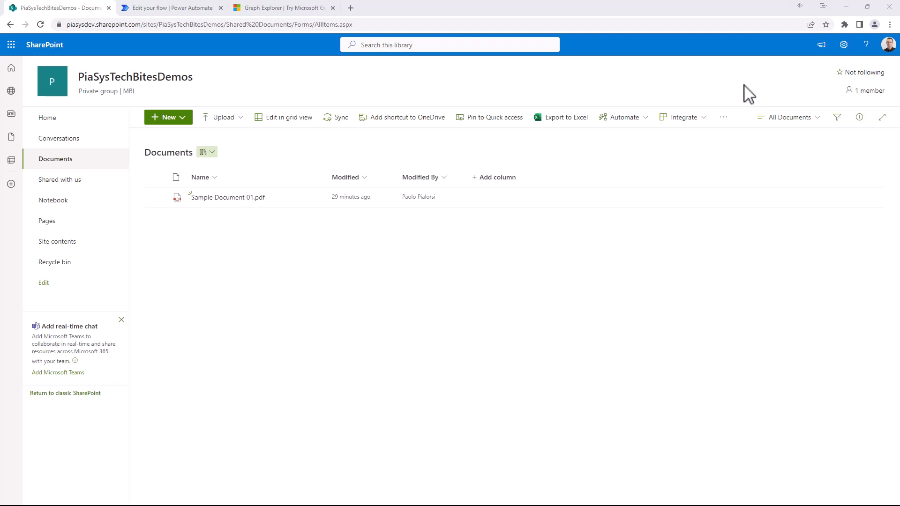
{"action": "mouse_move", "coordinate": [552, 111]}
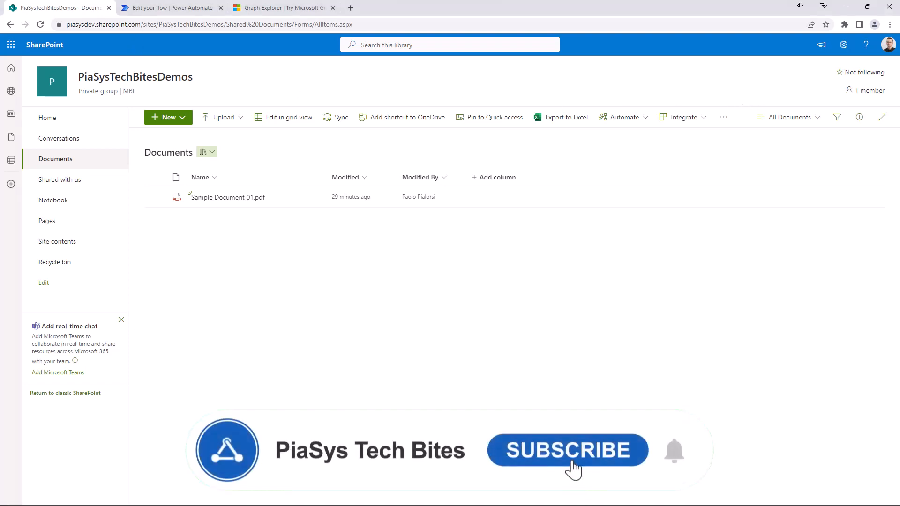
- Review the sharing-link step's link type and link scope choices in the flow without changing them
{"action": "left_click", "coordinate": [567, 450]}
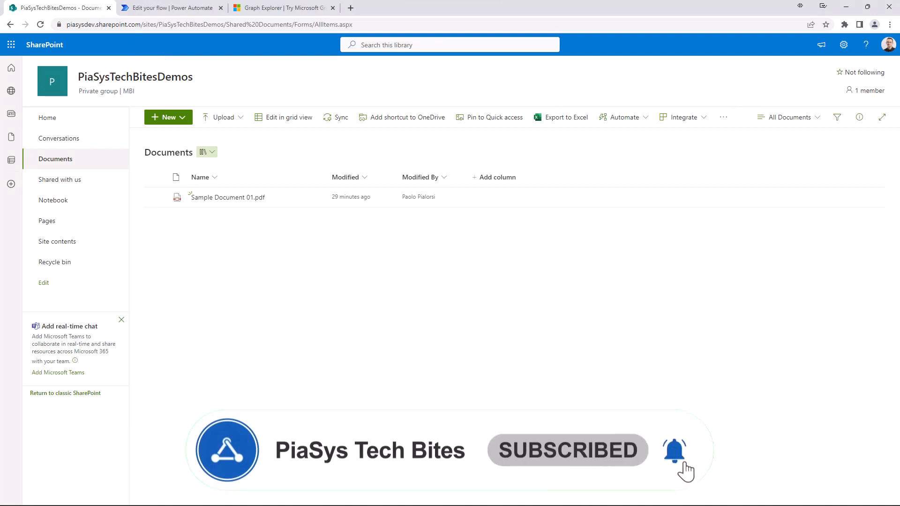
{"action": "left_click", "coordinate": [171, 7]}
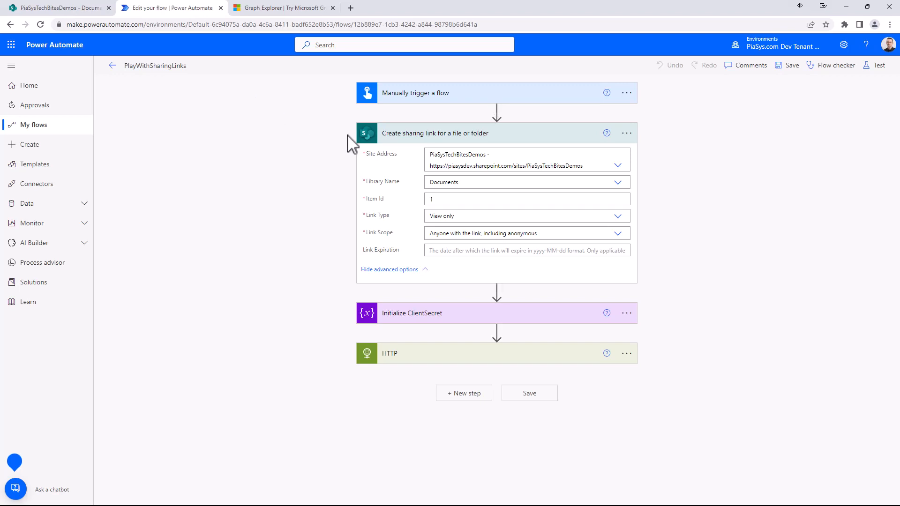
{"action": "mouse_move", "coordinate": [341, 175]}
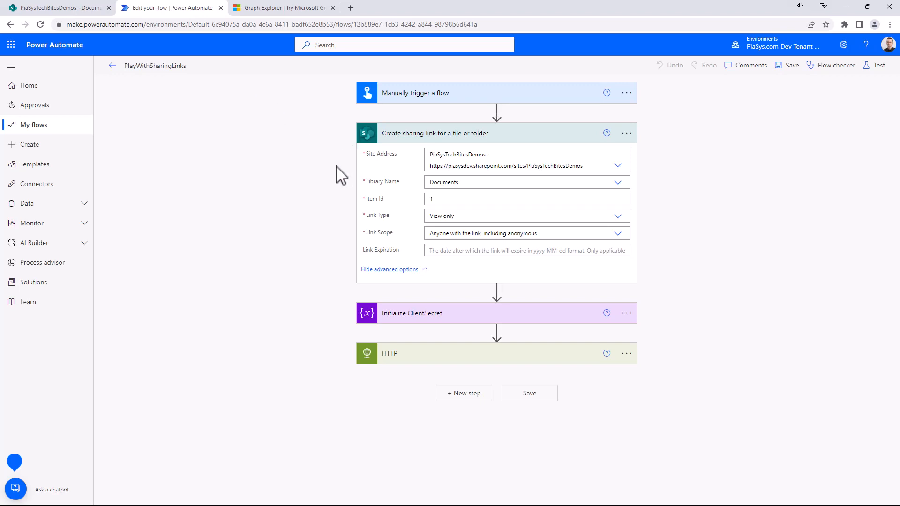
{"action": "mouse_move", "coordinate": [451, 166]}
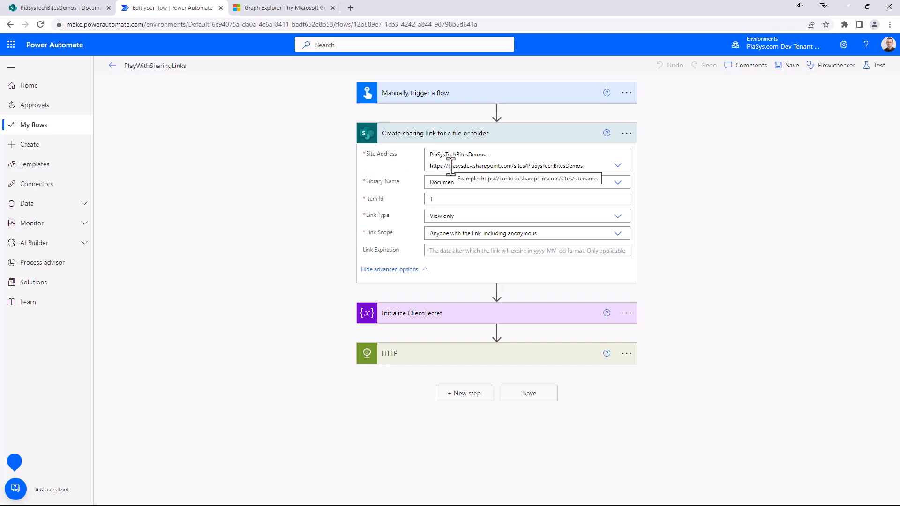
{"action": "mouse_move", "coordinate": [402, 189]}
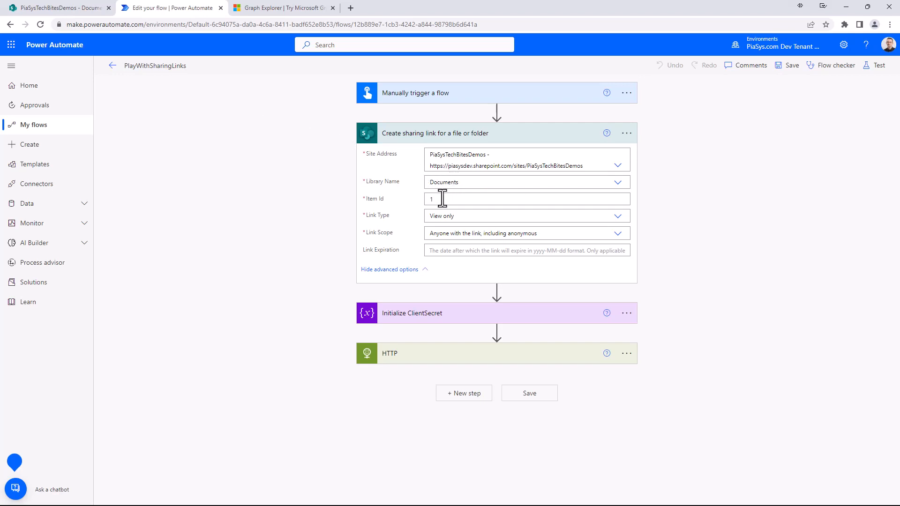
{"action": "mouse_move", "coordinate": [441, 199]}
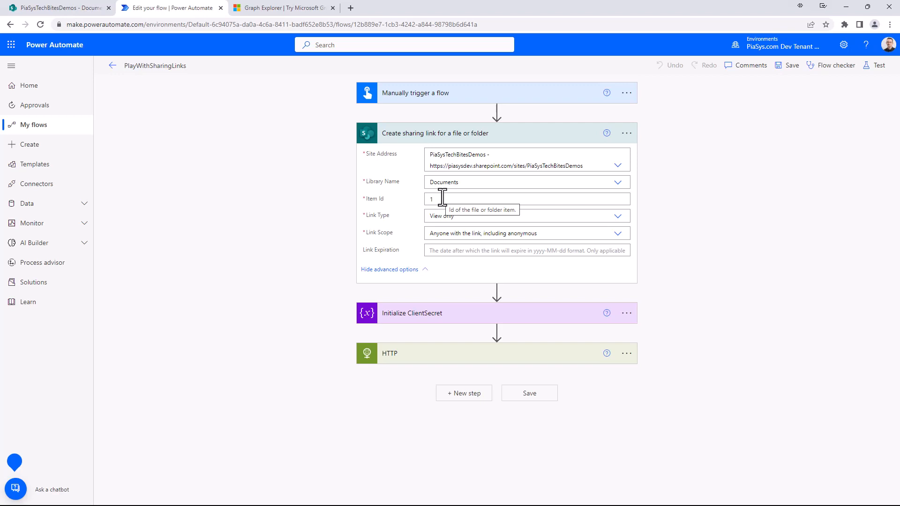
{"action": "mouse_move", "coordinate": [344, 171]}
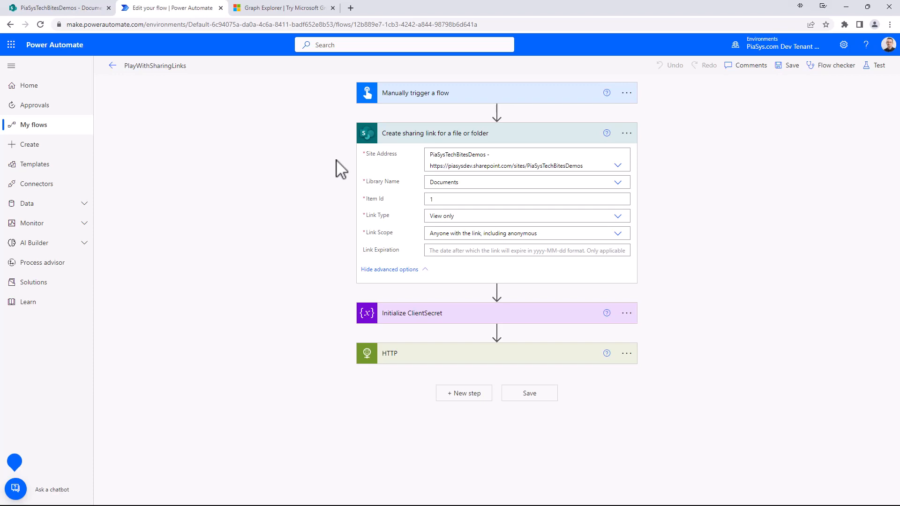
{"action": "mouse_move", "coordinate": [367, 183]}
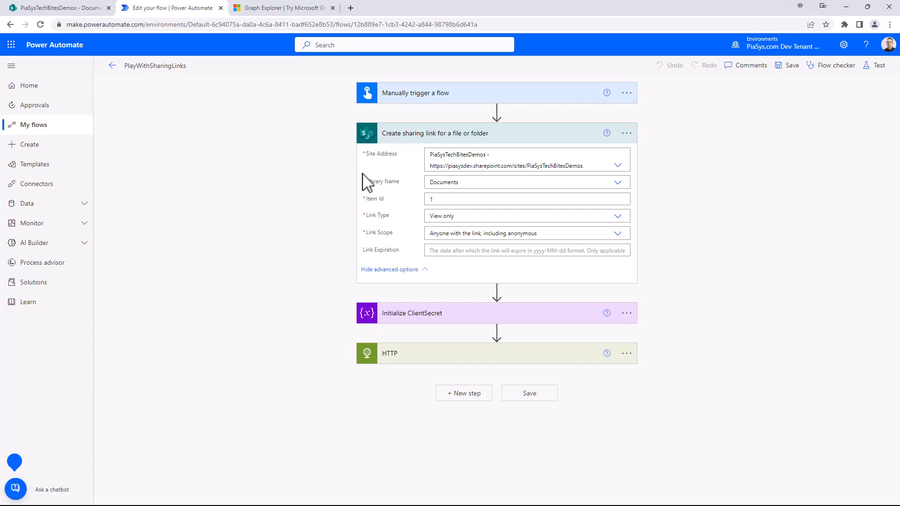
{"action": "mouse_move", "coordinate": [374, 217]}
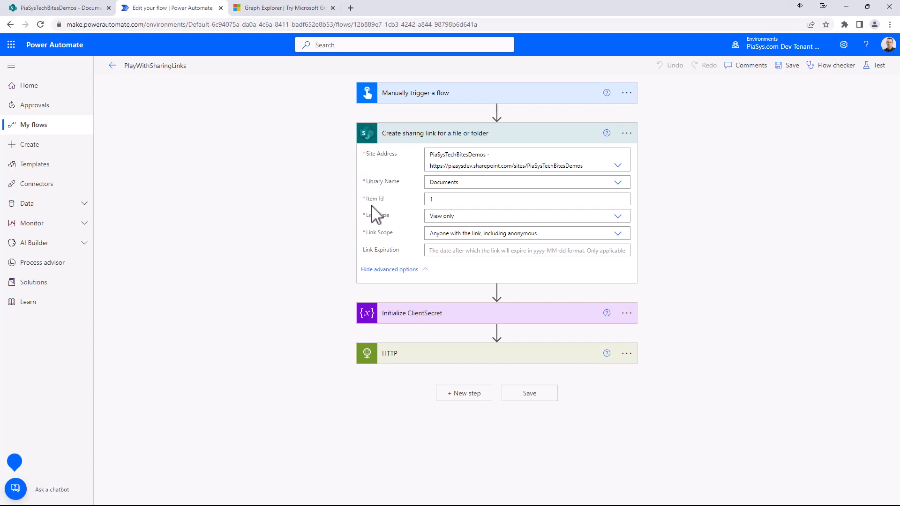
{"action": "left_click", "coordinate": [618, 216]}
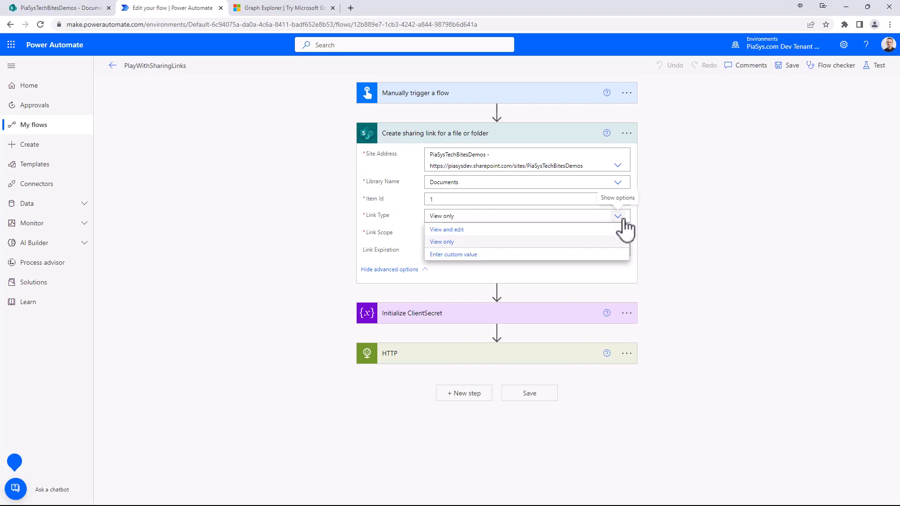
{"action": "mouse_move", "coordinate": [719, 239]}
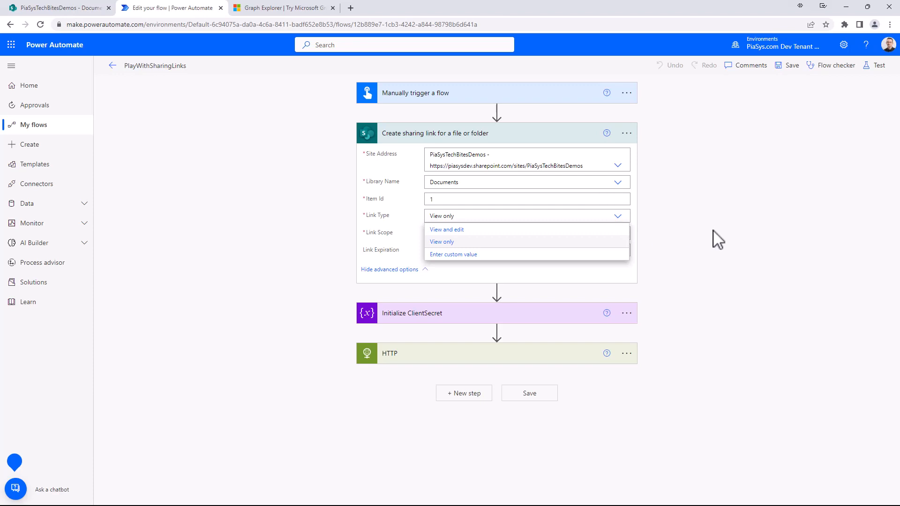
{"action": "left_click", "coordinate": [442, 242]}
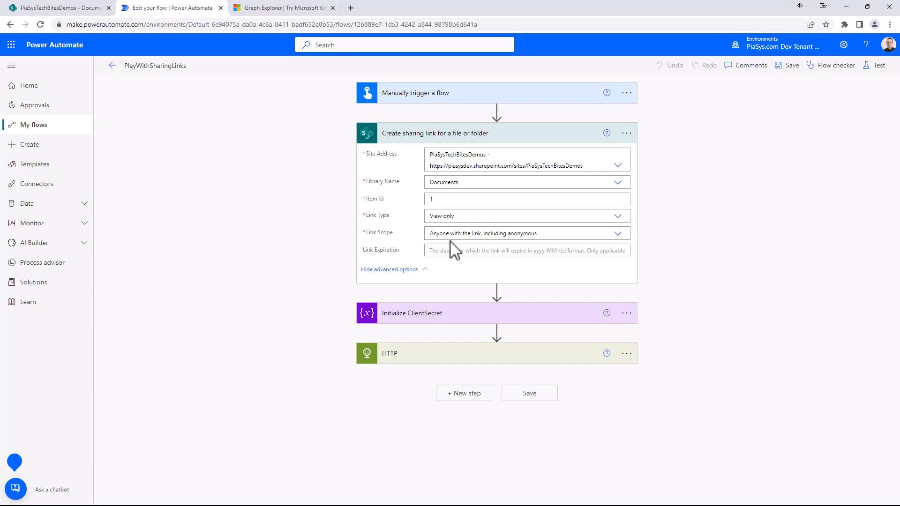
{"action": "left_click", "coordinate": [618, 233]}
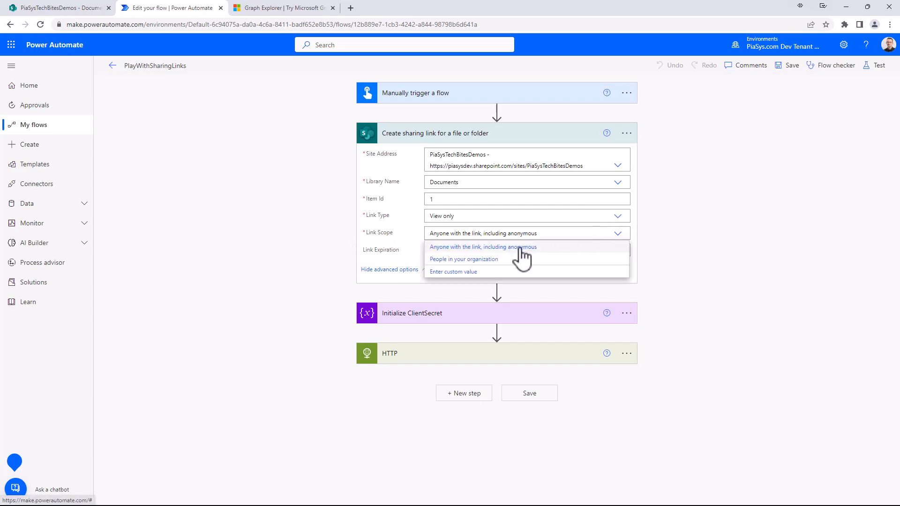
{"action": "mouse_move", "coordinate": [501, 278]}
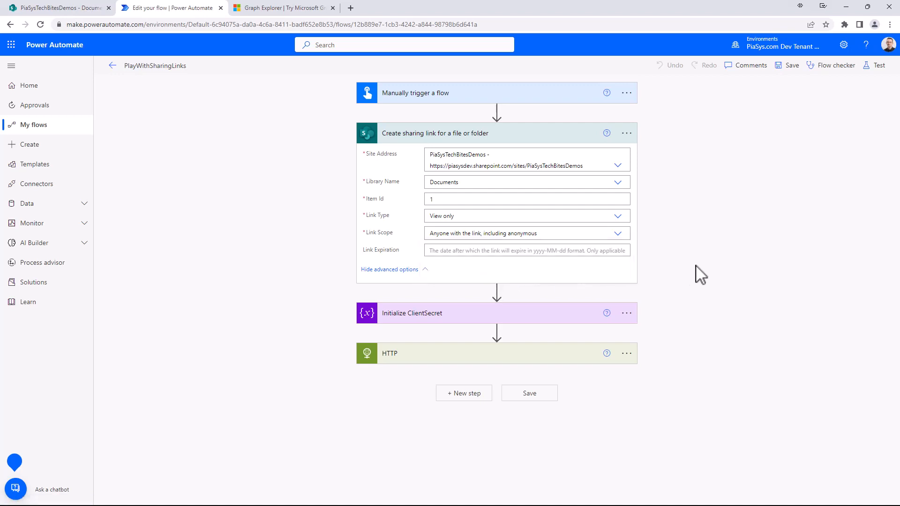
{"action": "mouse_move", "coordinate": [589, 274]}
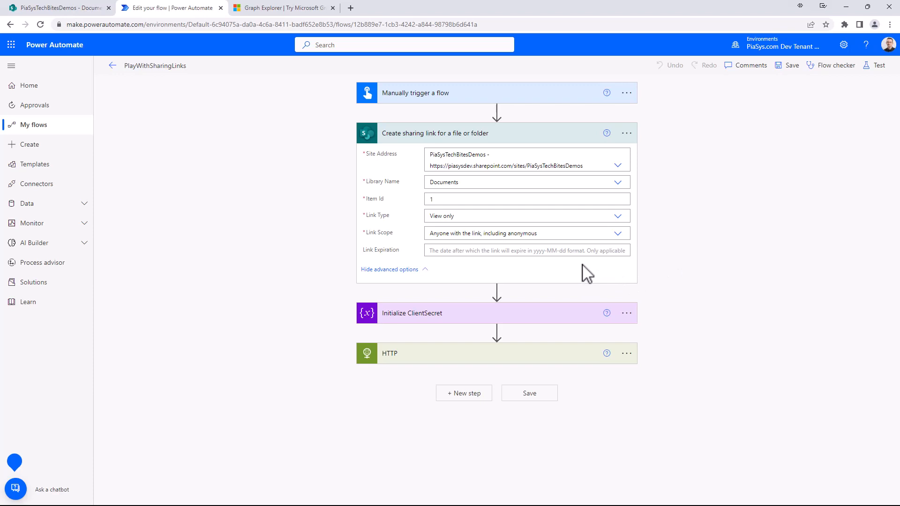
{"action": "mouse_move", "coordinate": [593, 215]}
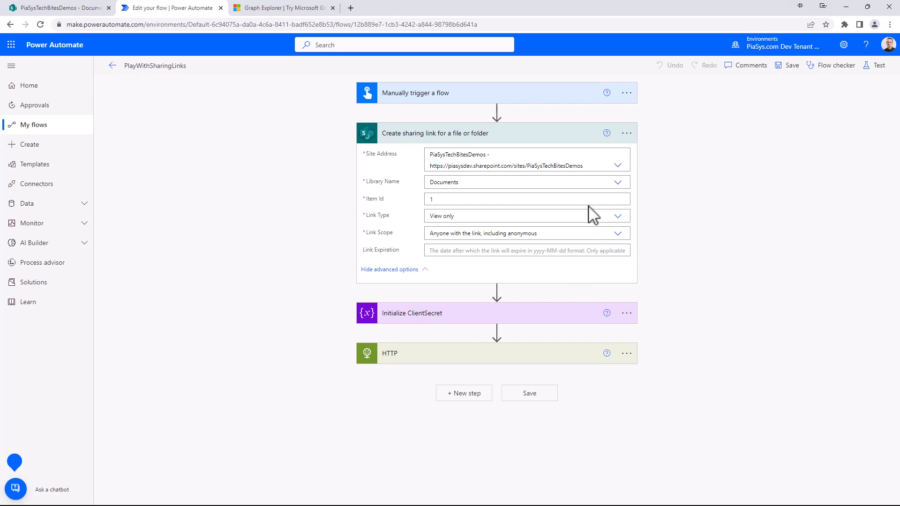
{"action": "mouse_move", "coordinate": [588, 206]}
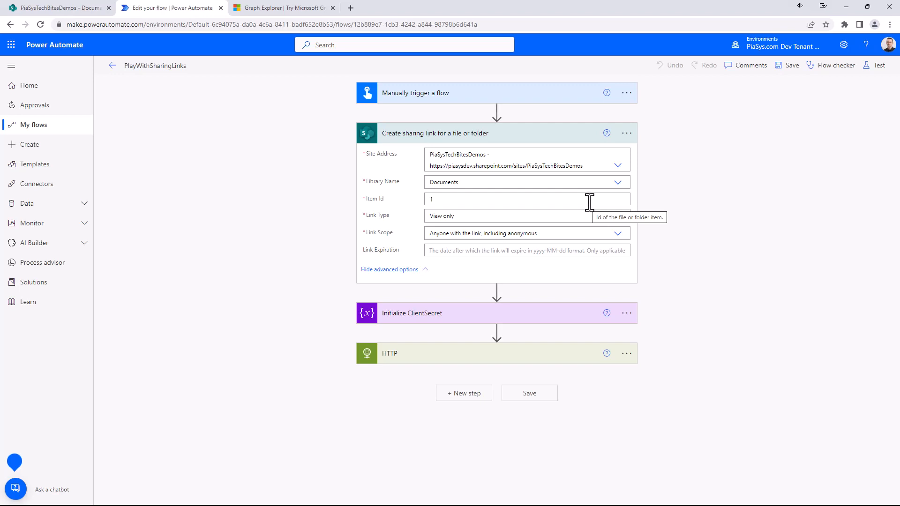
{"action": "mouse_move", "coordinate": [579, 283]}
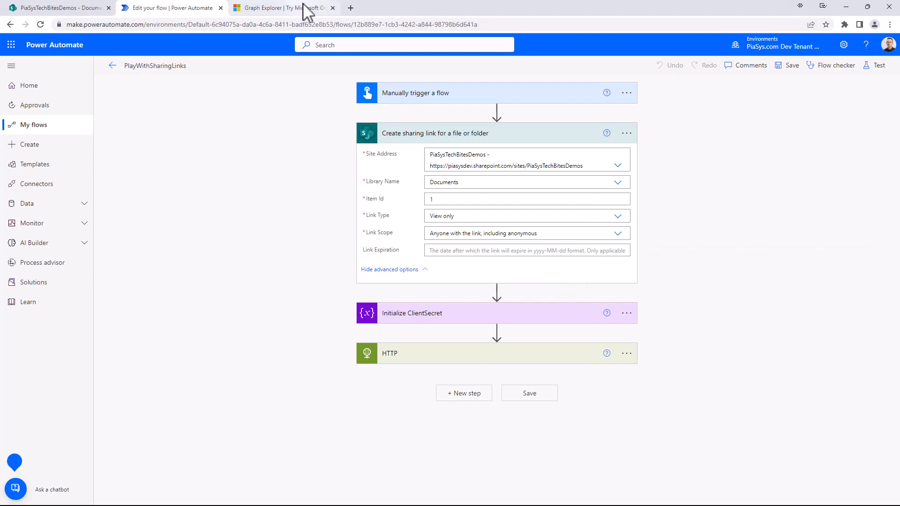
- Highlight the createLink request URL's site host, item path and createLink segment, the request body, and the returned webUrl
{"action": "left_click", "coordinate": [281, 8]}
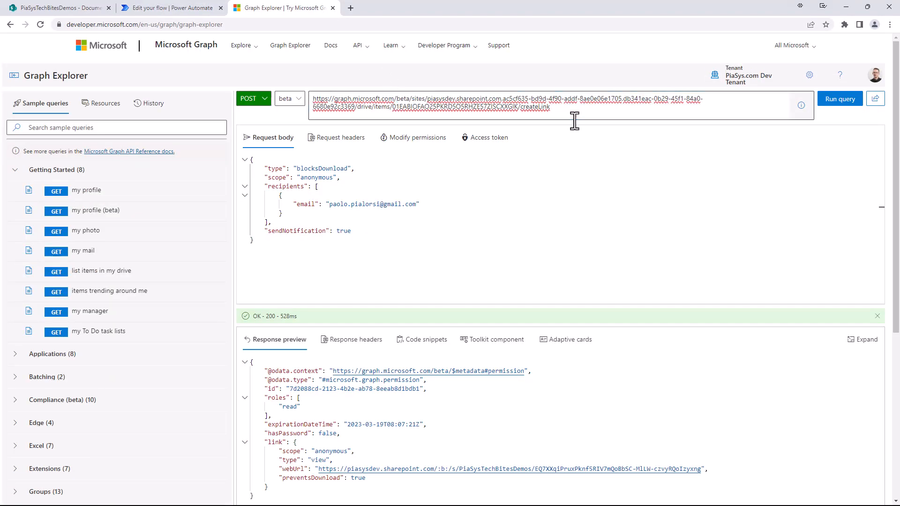
{"action": "double_click", "coordinate": [454, 98]}
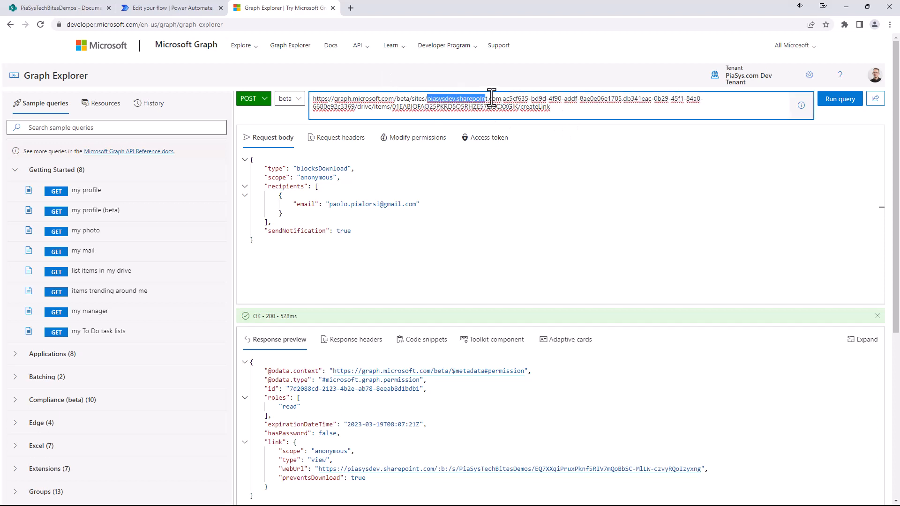
{"action": "left_click_drag", "start_coordinate": [492, 98], "coordinate": [705, 98]}
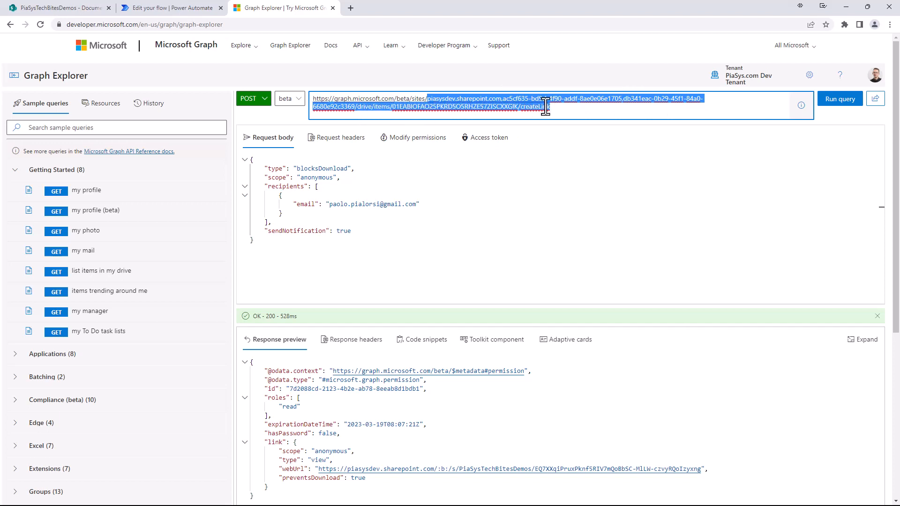
{"action": "double_click", "coordinate": [536, 106]}
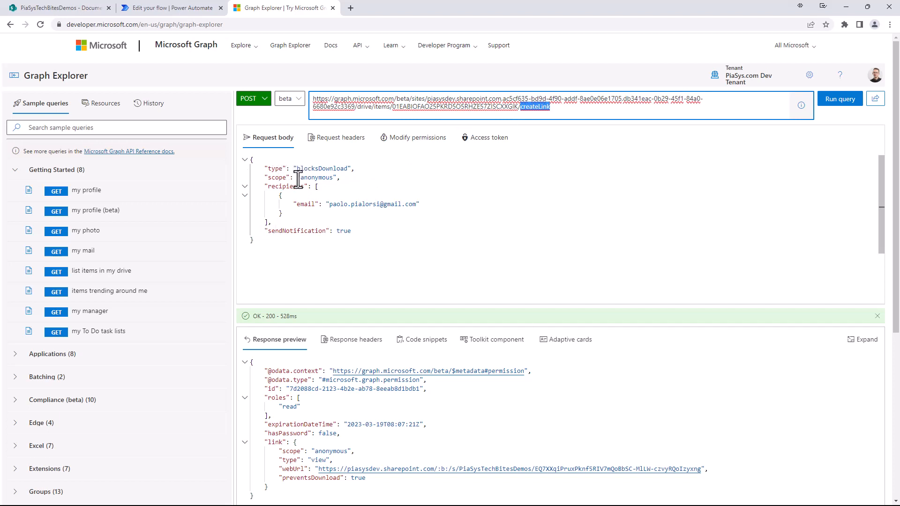
{"action": "double_click", "coordinate": [321, 168]}
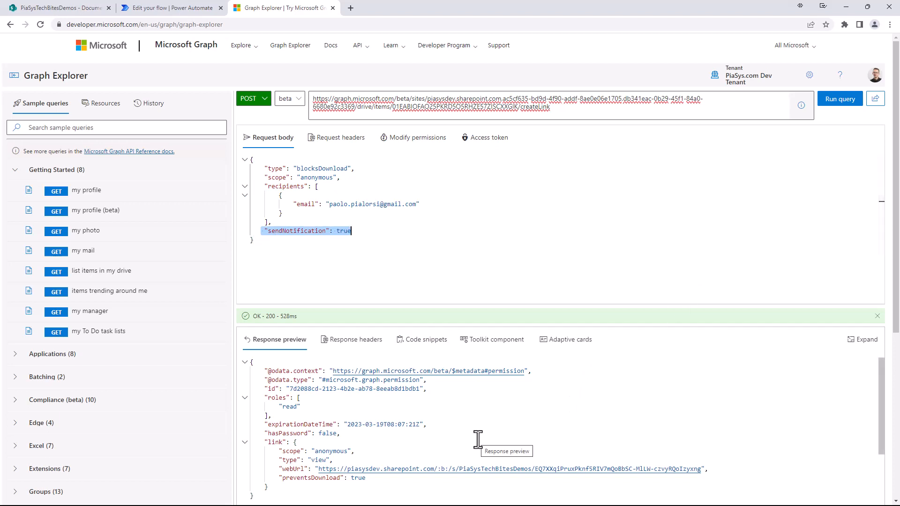
{"action": "mouse_move", "coordinate": [362, 407]}
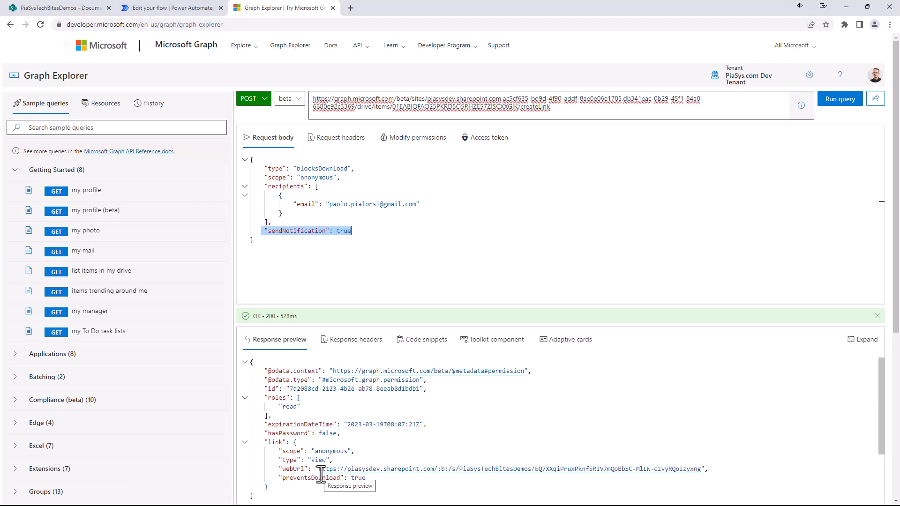
{"action": "double_click", "coordinate": [318, 459]}
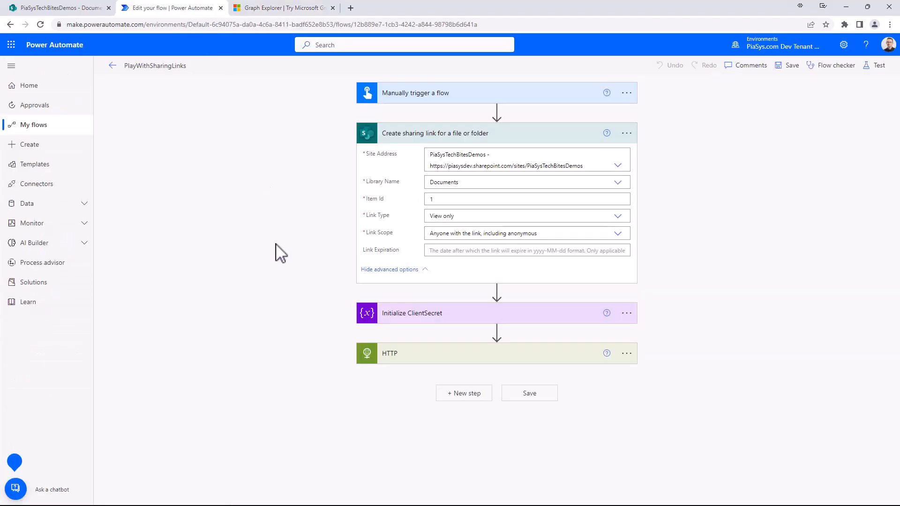
{"action": "mouse_move", "coordinate": [412, 322]}
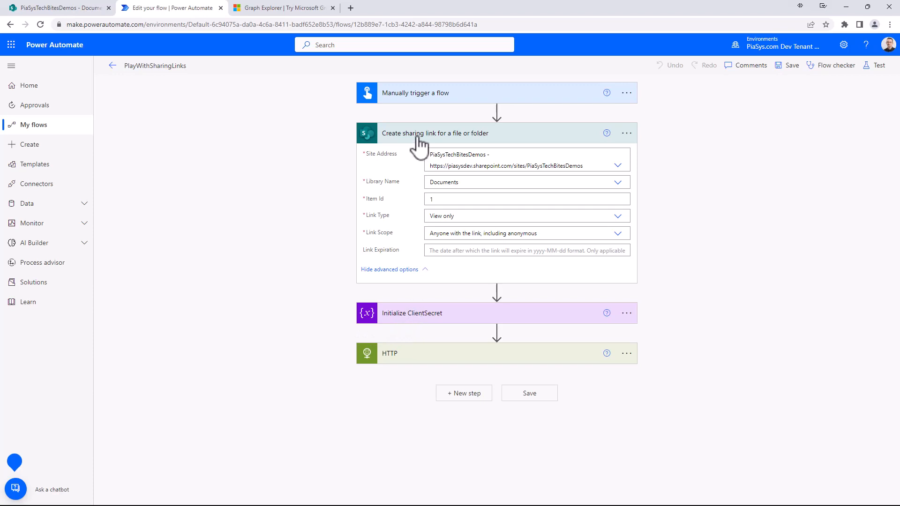
- Collapse the sharing-link step and expand the HTTP step showing its POST method, beta createLink URI, JSON header and body
{"action": "left_click", "coordinate": [435, 133]}
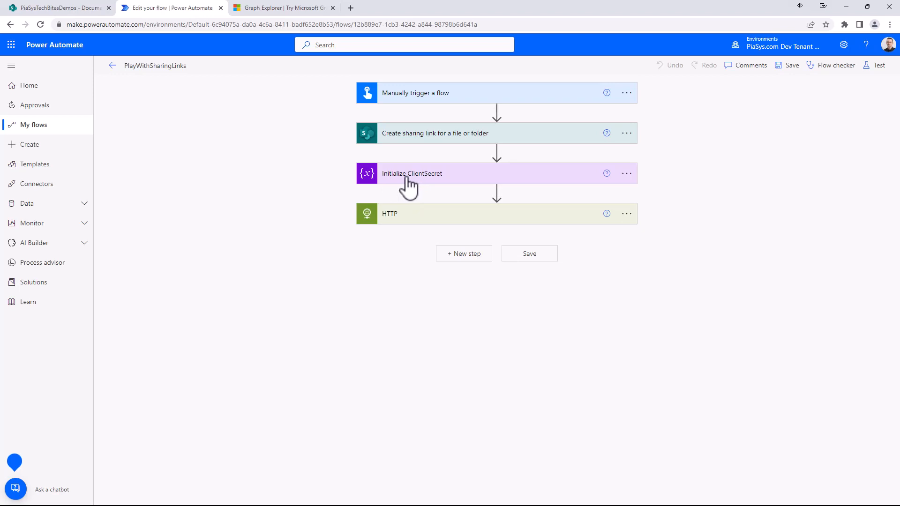
{"action": "mouse_move", "coordinate": [457, 186]}
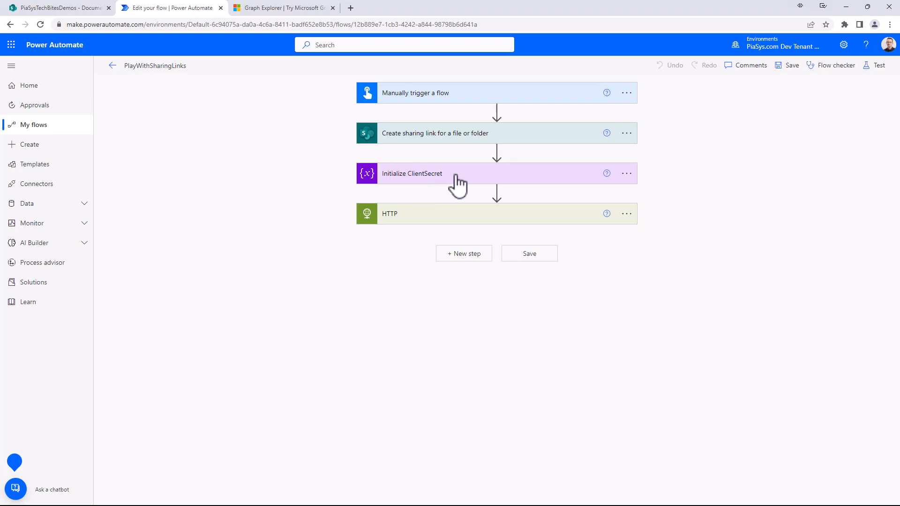
{"action": "mouse_move", "coordinate": [456, 184]}
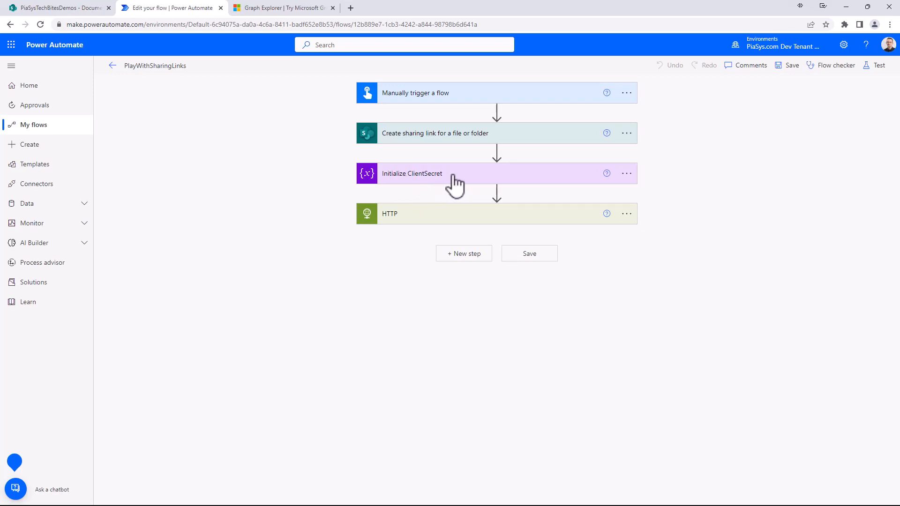
{"action": "mouse_move", "coordinate": [449, 184]}
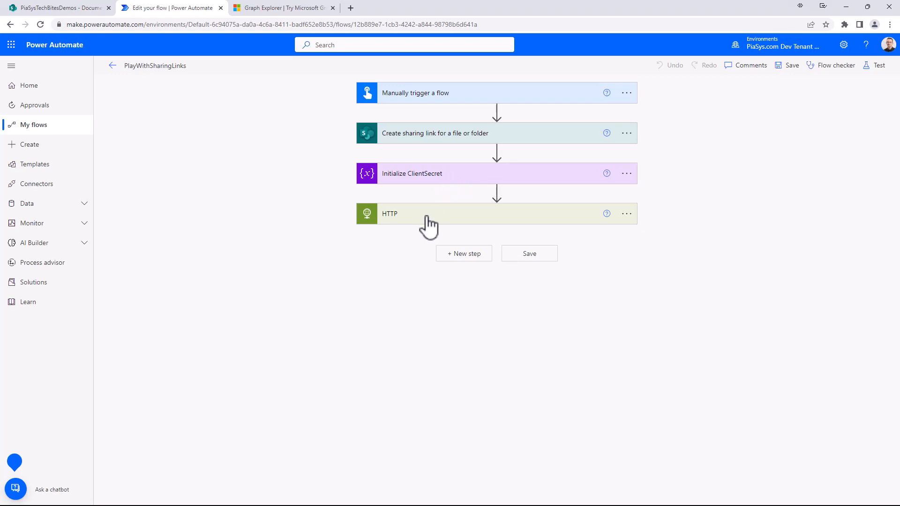
{"action": "left_click", "coordinate": [389, 214]}
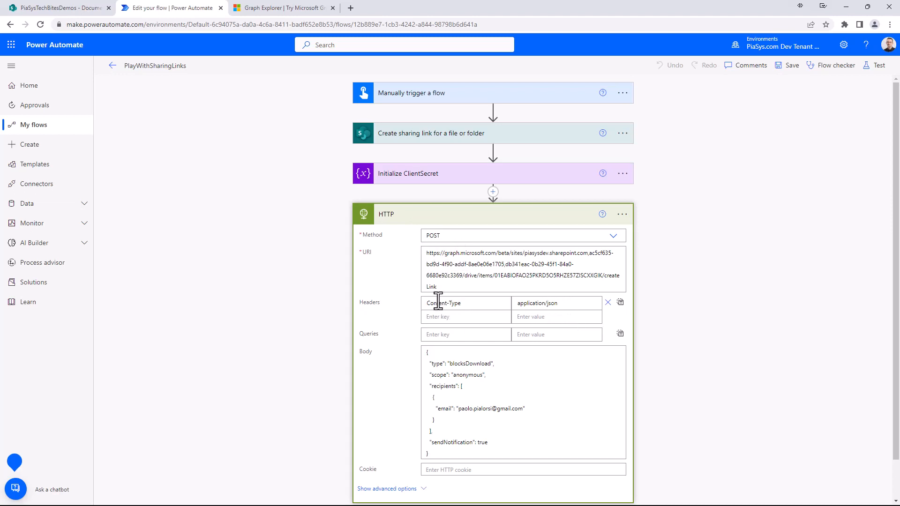
{"action": "mouse_move", "coordinate": [367, 295]}
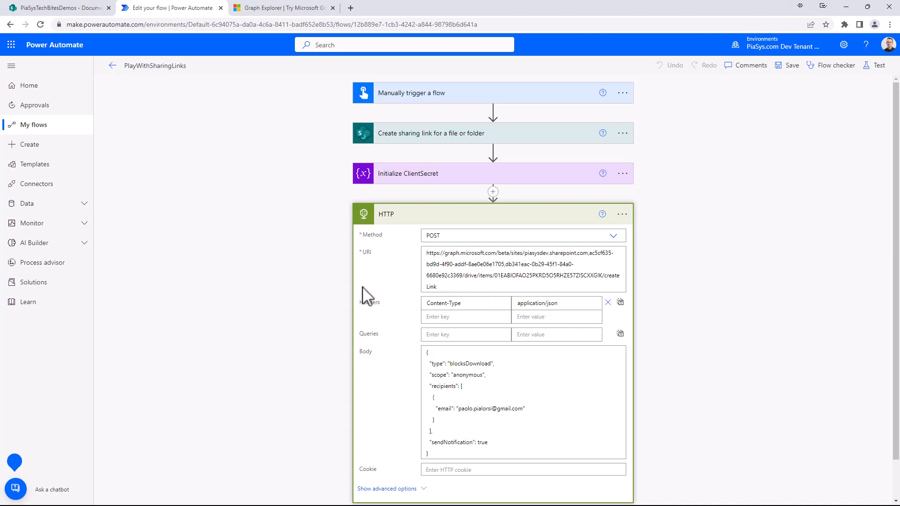
{"action": "scroll", "scroll_direction": "down", "scroll_amount": 3}
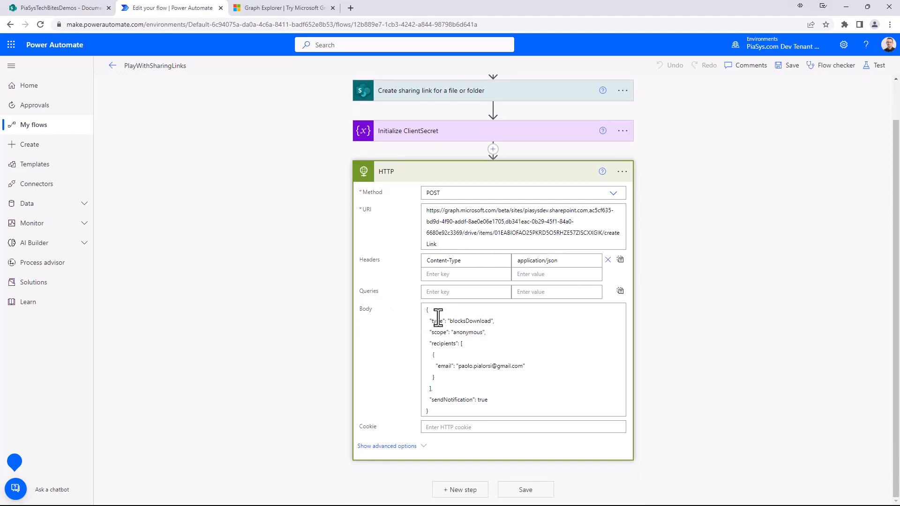
{"action": "mouse_move", "coordinate": [478, 349]}
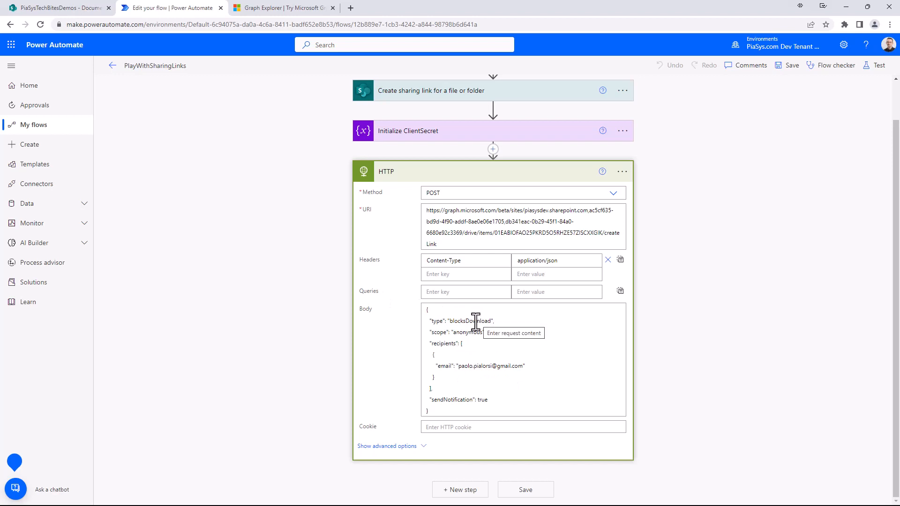
{"action": "mouse_move", "coordinate": [387, 278]}
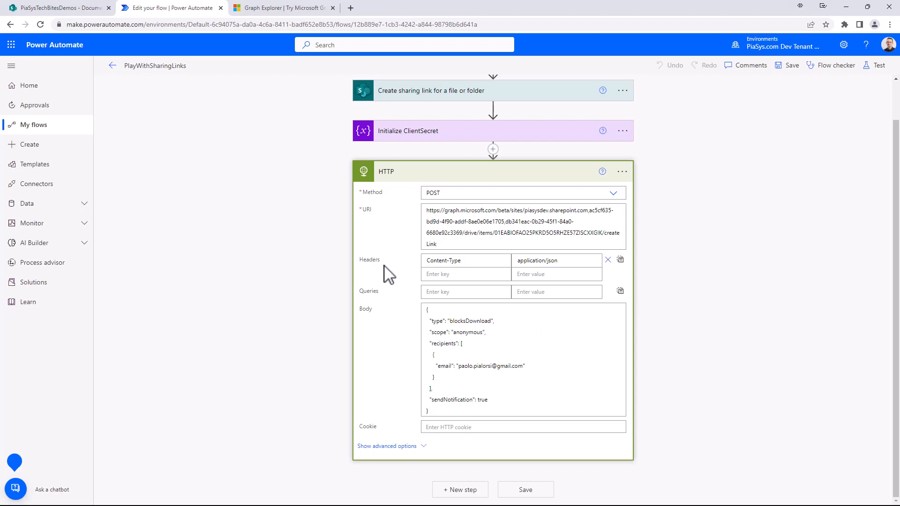
- Show the HTTP step's advanced Active Directory OAuth fields: authority, tenant, audience, client ID and ClientSecret variable
{"action": "left_click", "coordinate": [387, 447]}
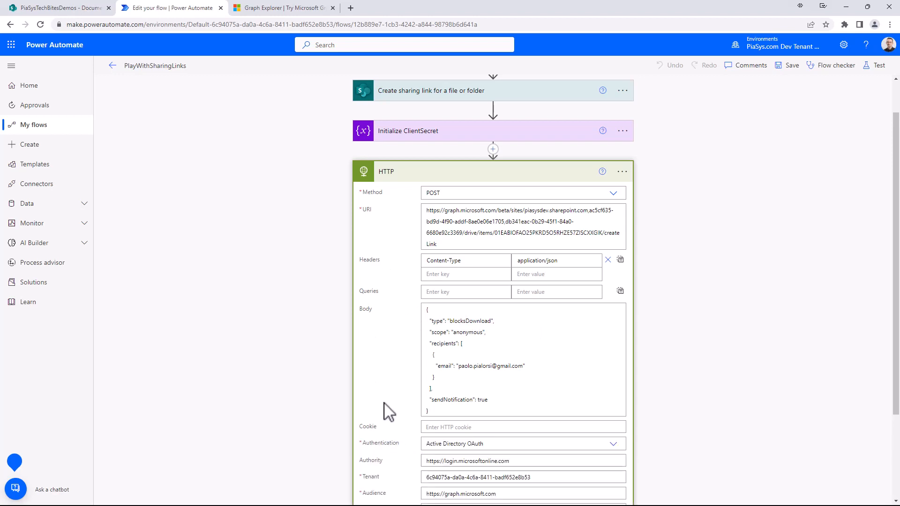
{"action": "scroll", "scroll_direction": "down", "scroll_amount": 3}
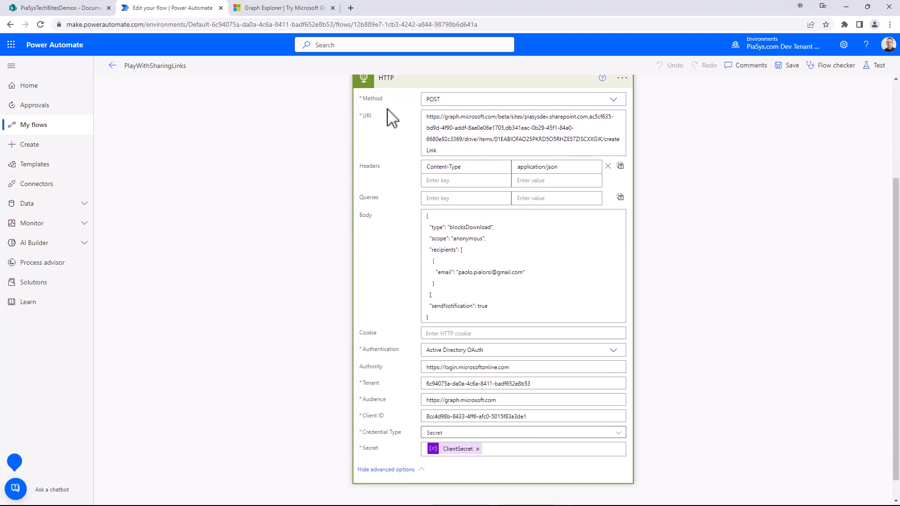
{"action": "mouse_move", "coordinate": [395, 122]}
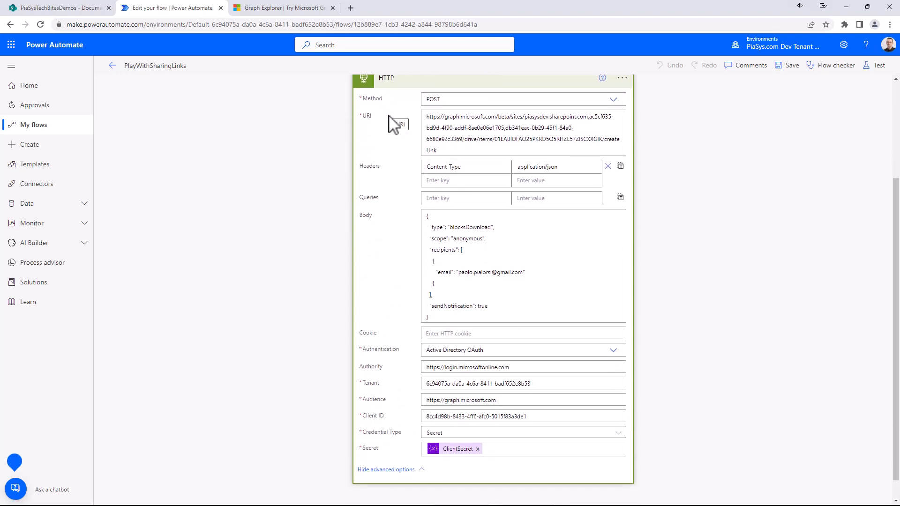
{"action": "scroll", "scroll_direction": "down", "scroll_amount": 3}
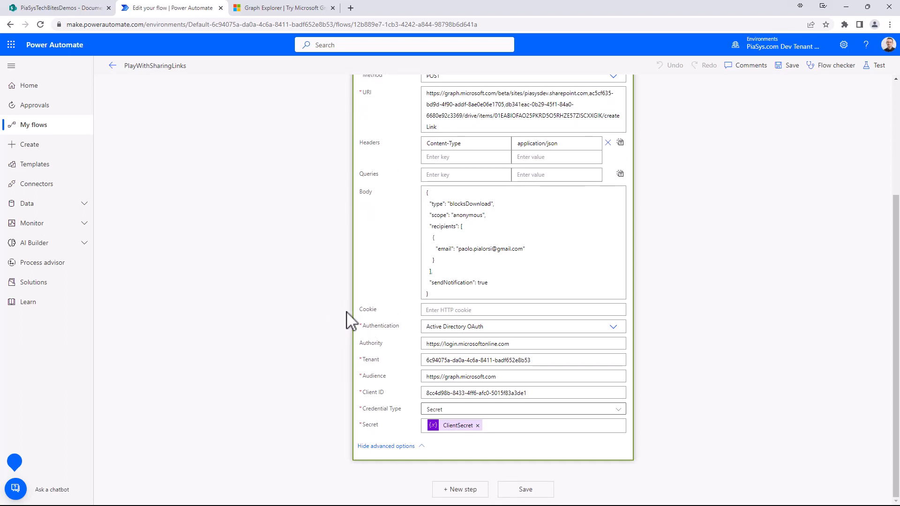
{"action": "mouse_move", "coordinate": [352, 320]}
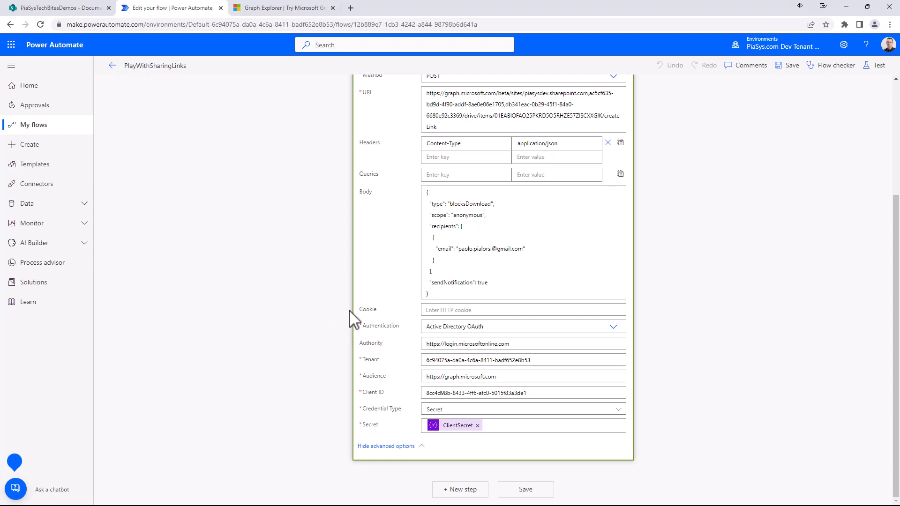
{"action": "mouse_move", "coordinate": [468, 332]}
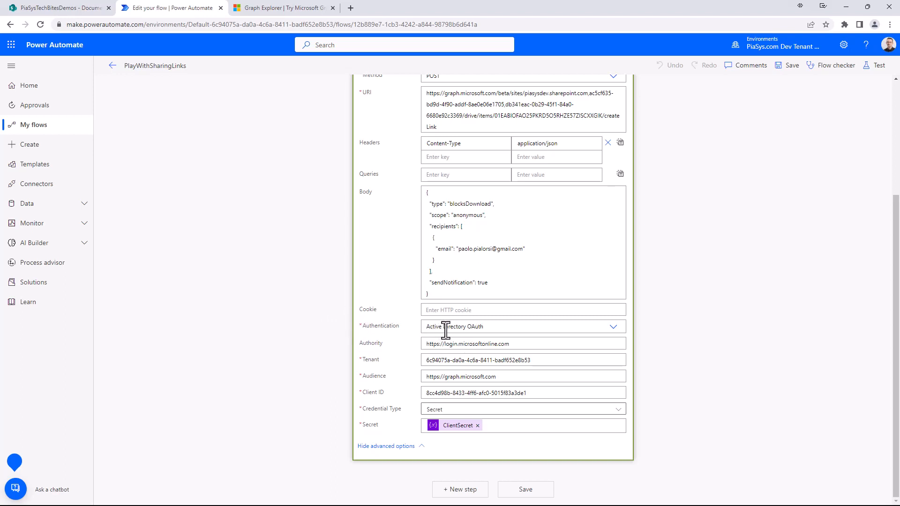
{"action": "mouse_move", "coordinate": [408, 360]}
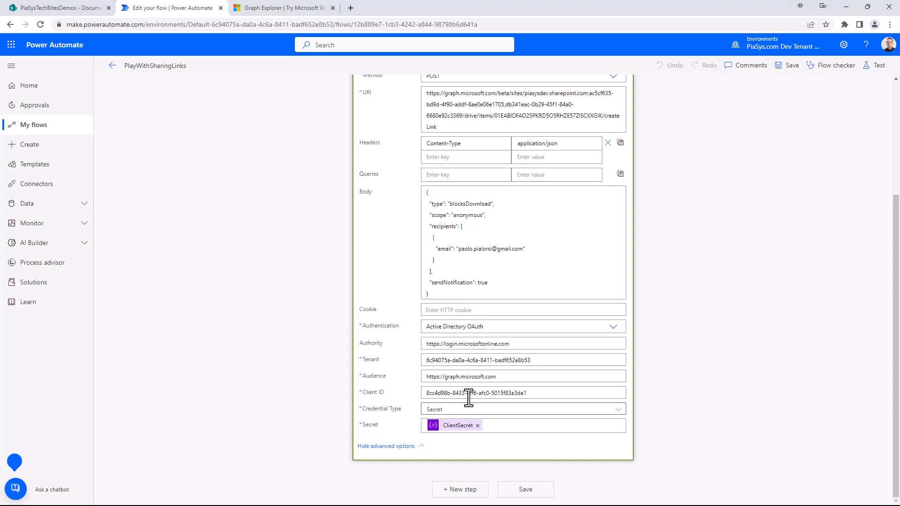
{"action": "mouse_move", "coordinate": [533, 392]}
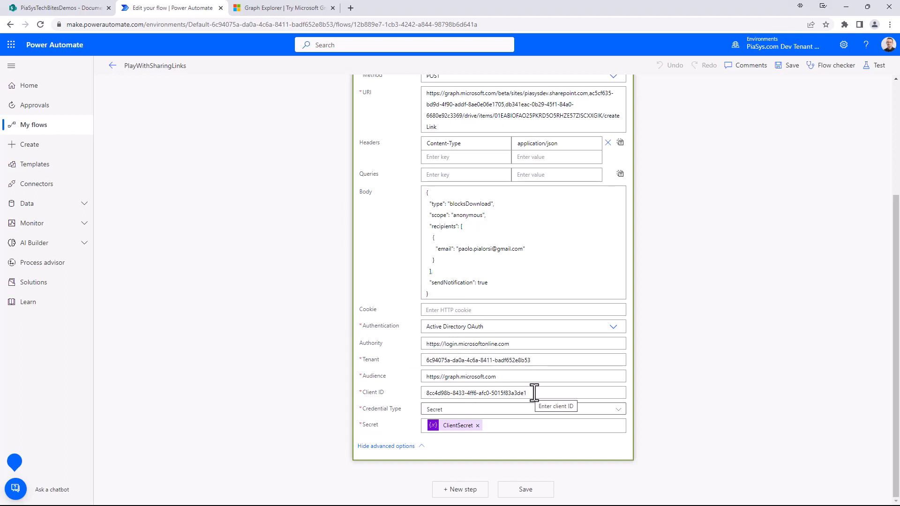
{"action": "mouse_move", "coordinate": [531, 385]}
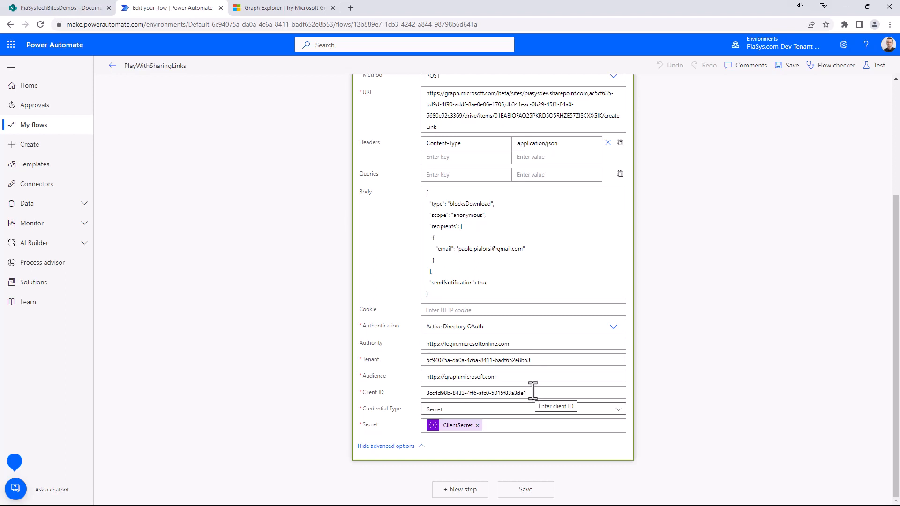
{"action": "mouse_move", "coordinate": [465, 377]}
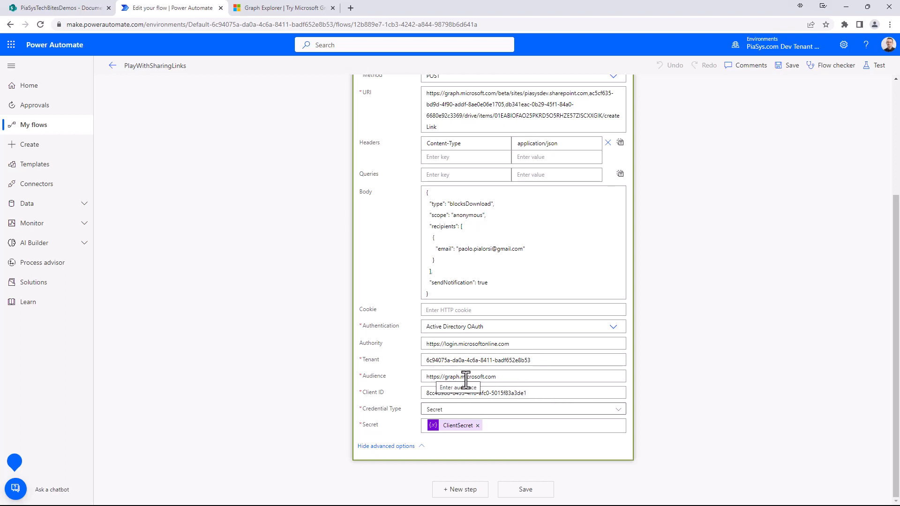
{"action": "mouse_move", "coordinate": [499, 392]}
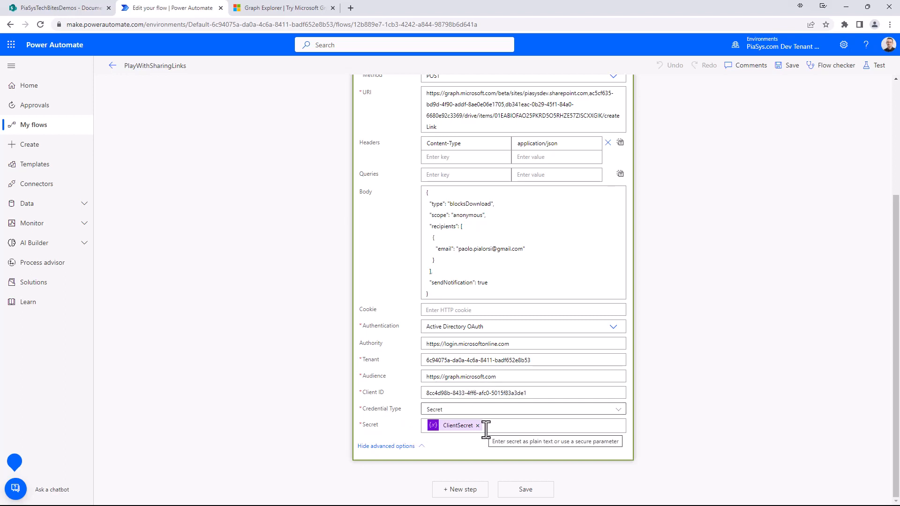
{"action": "mouse_move", "coordinate": [499, 271]}
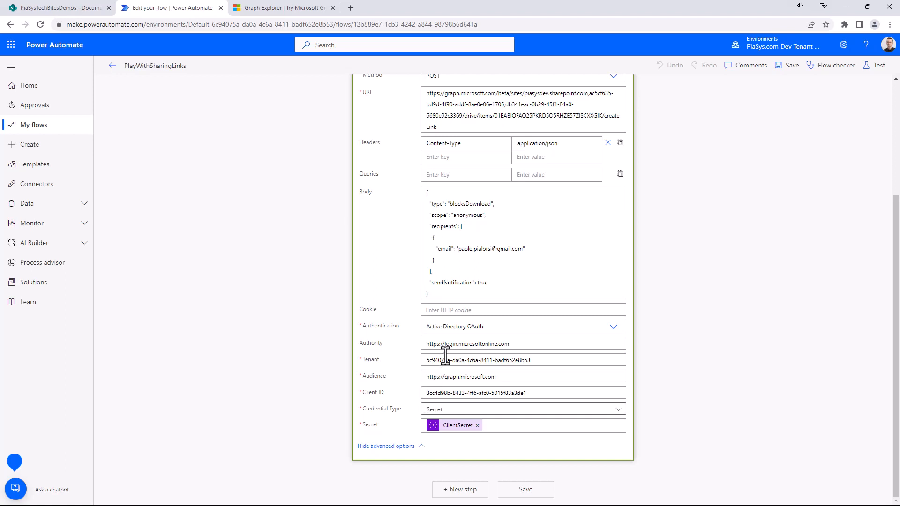
{"action": "mouse_move", "coordinate": [468, 281]}
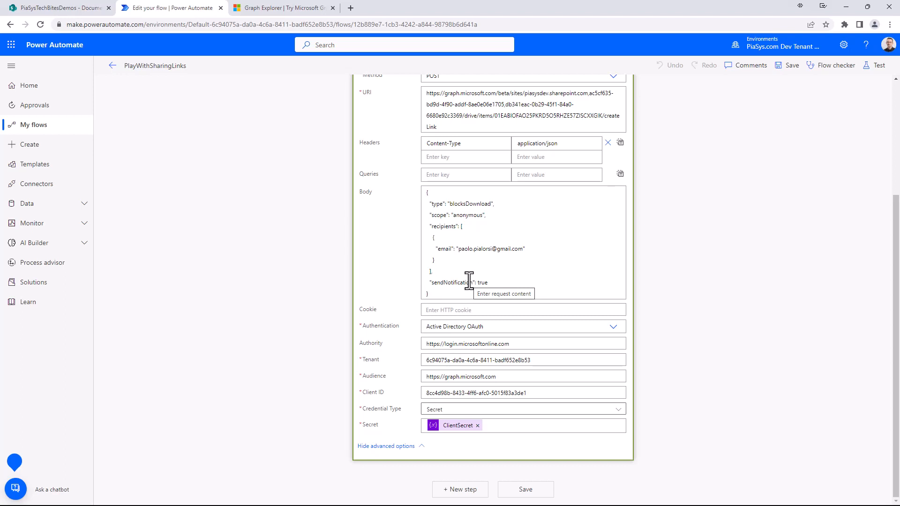
{"action": "mouse_move", "coordinate": [813, 156]}
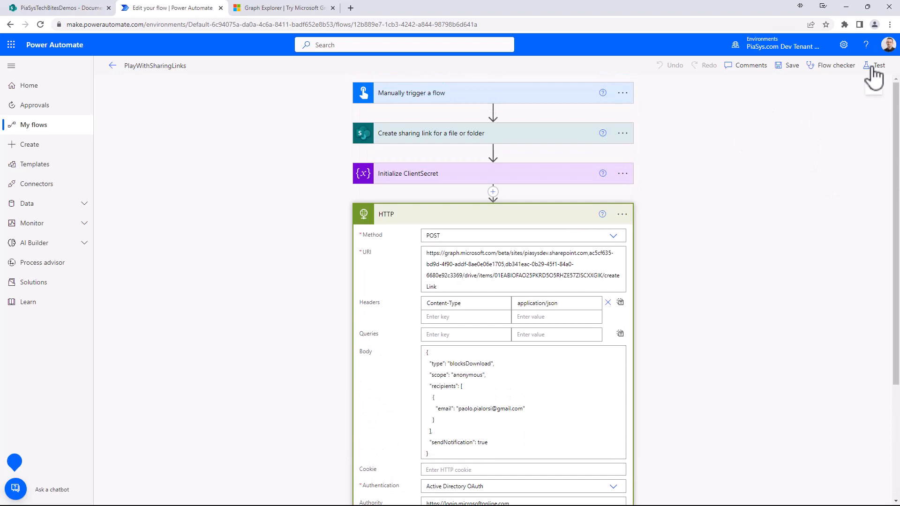
- Test-run the flow and dismiss the confirmation to reach the run history with all steps succeeded
{"action": "left_click", "coordinate": [877, 65]}
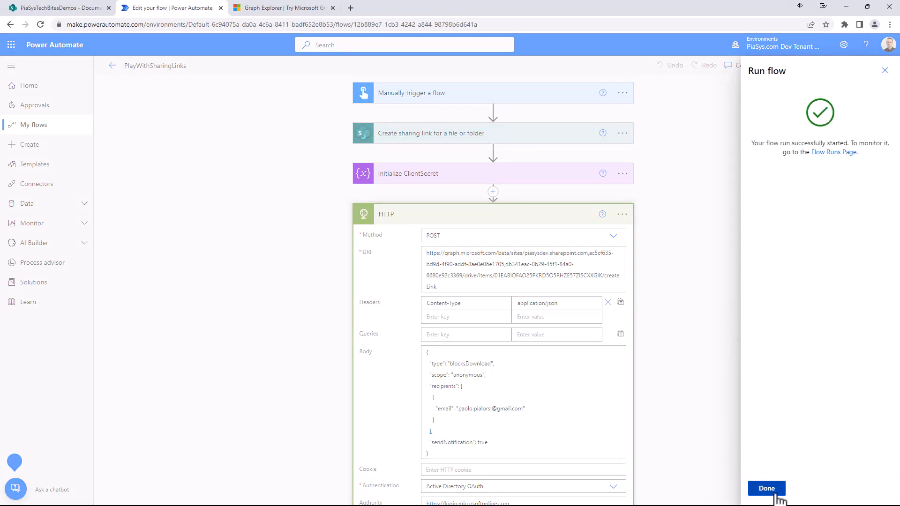
{"action": "left_click", "coordinate": [766, 489]}
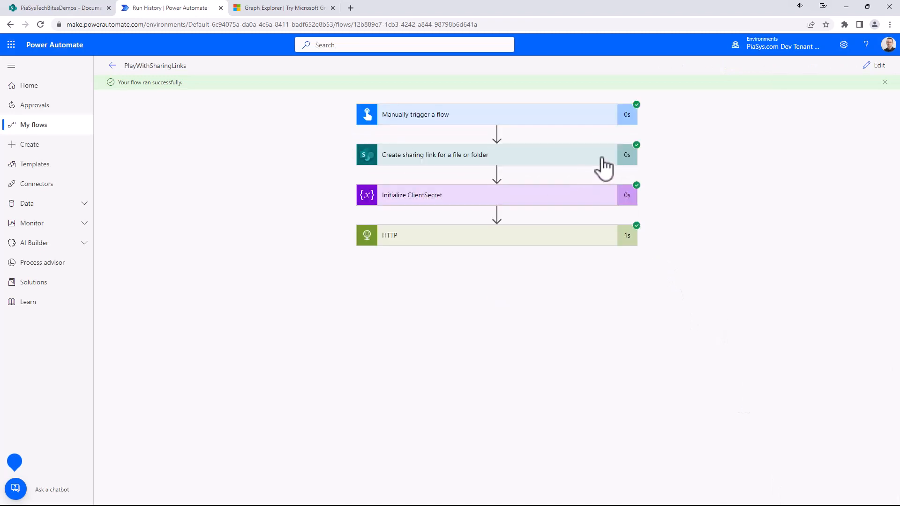
- Expand the HTTP step's run outputs showing status 200 and the response body's new sharing link URL, then leave the browser
{"action": "left_click", "coordinate": [488, 155]}
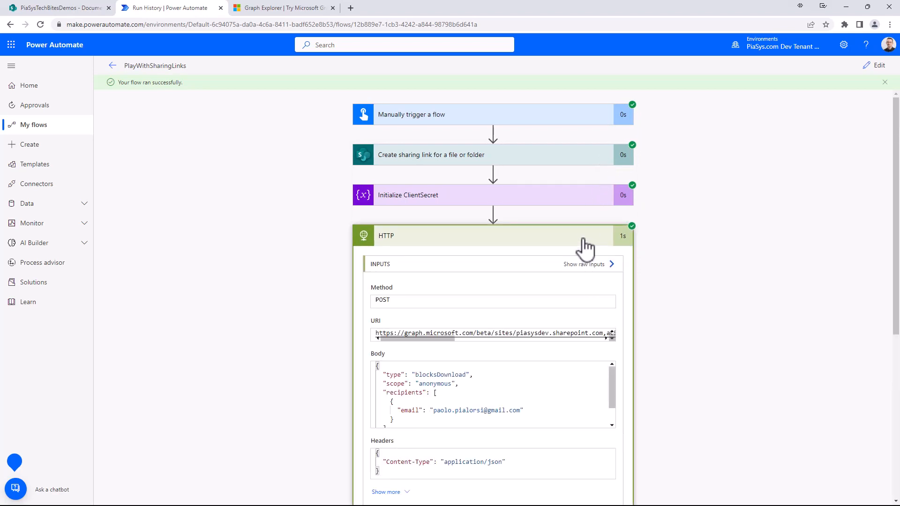
{"action": "scroll", "scroll_direction": "down", "scroll_amount": 3}
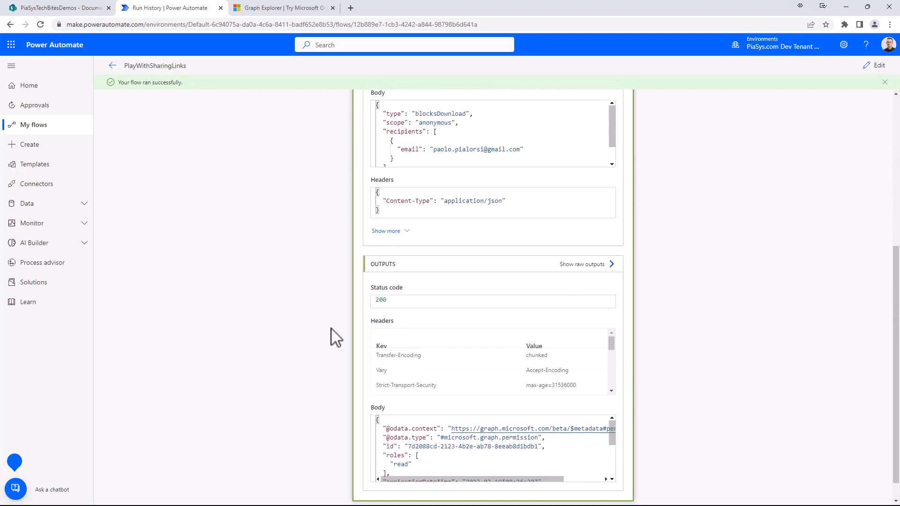
{"action": "scroll", "scroll_direction": "down", "scroll_amount": 3}
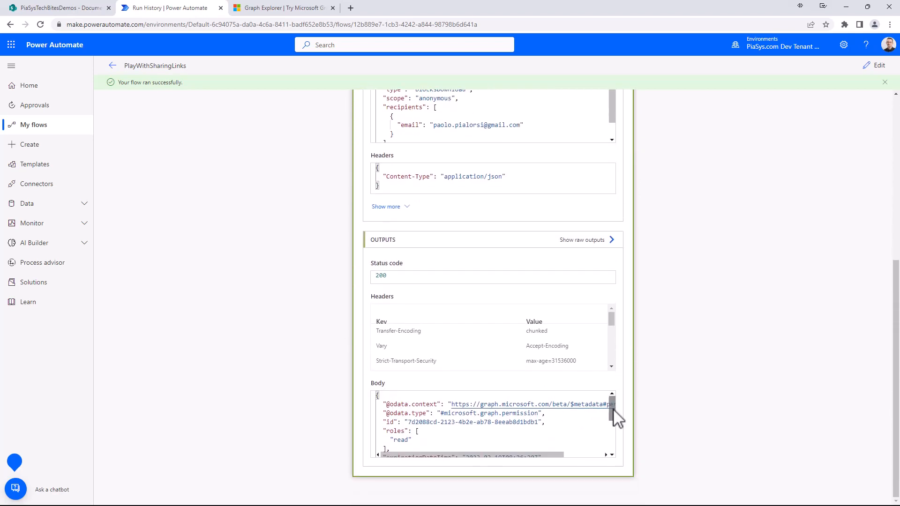
{"action": "scroll", "scroll_direction": "down", "scroll_amount": 3}
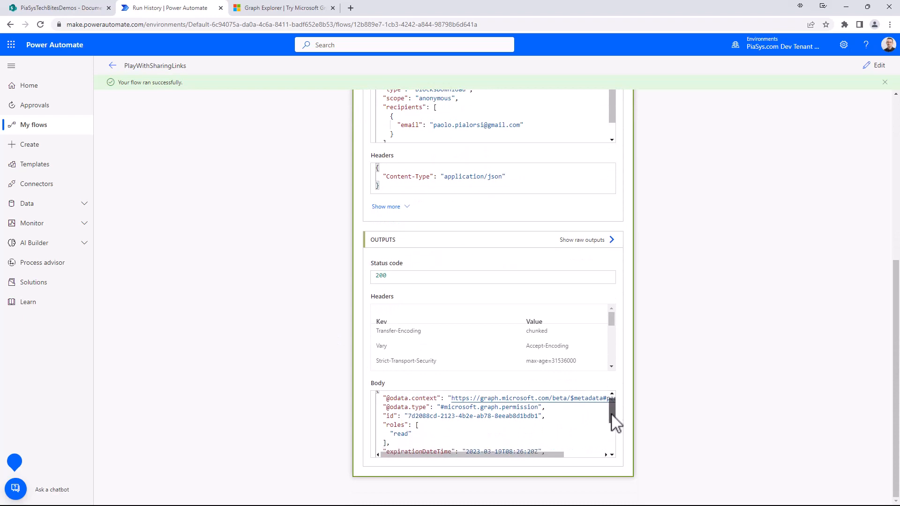
{"action": "scroll", "scroll_direction": "down", "scroll_amount": 3}
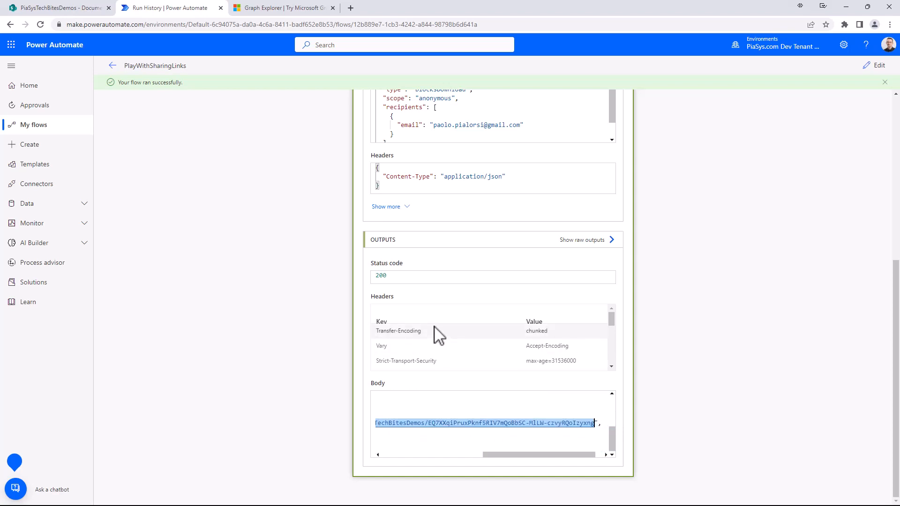
{"action": "key", "text": "alt+tab"}
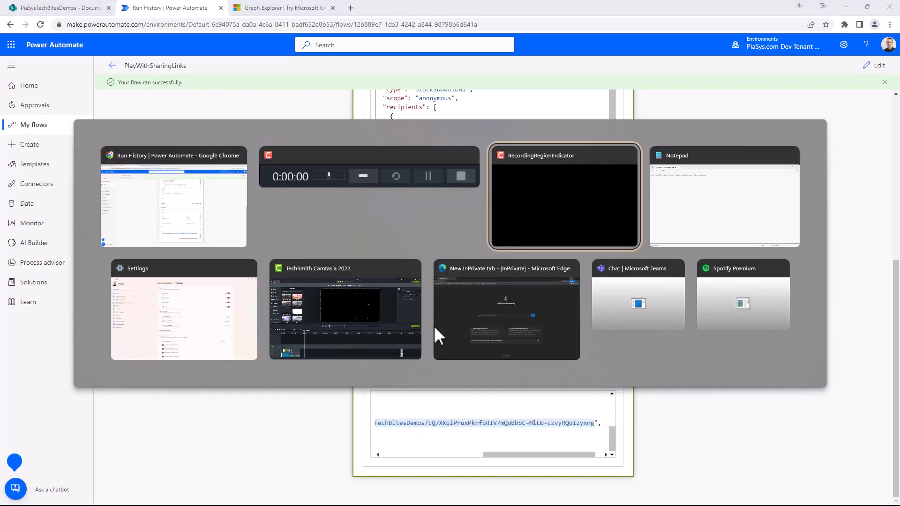